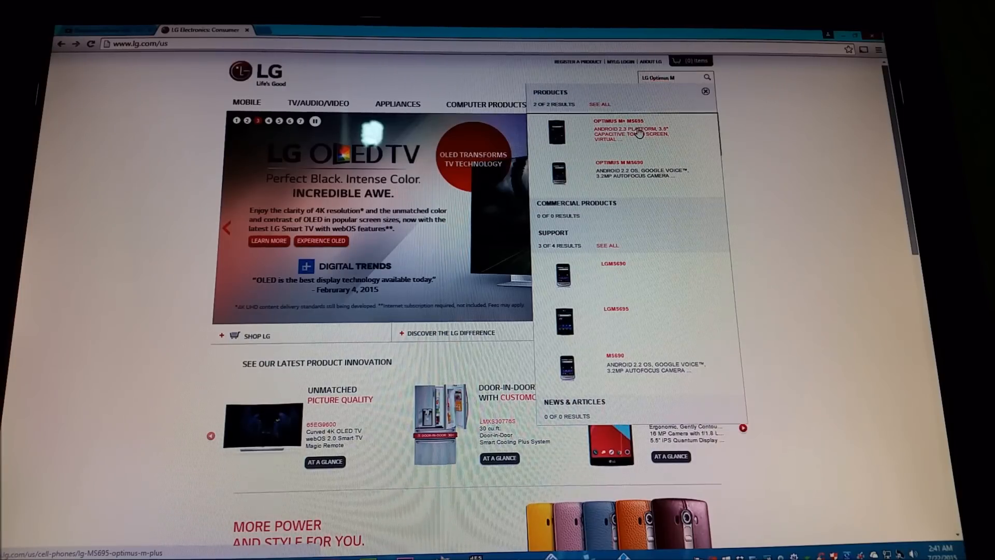
Reach the Optimus M+ MS695 product support page and its Manuals & Download section
{"action": "left_click", "coordinate": [619, 120]}
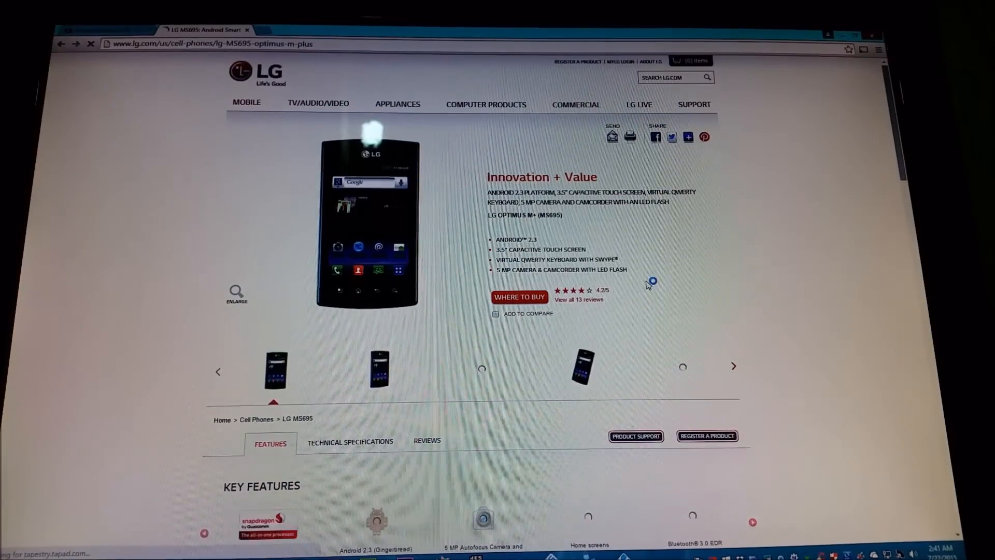
{"action": "scroll", "scroll_direction": "down", "scroll_amount": 3}
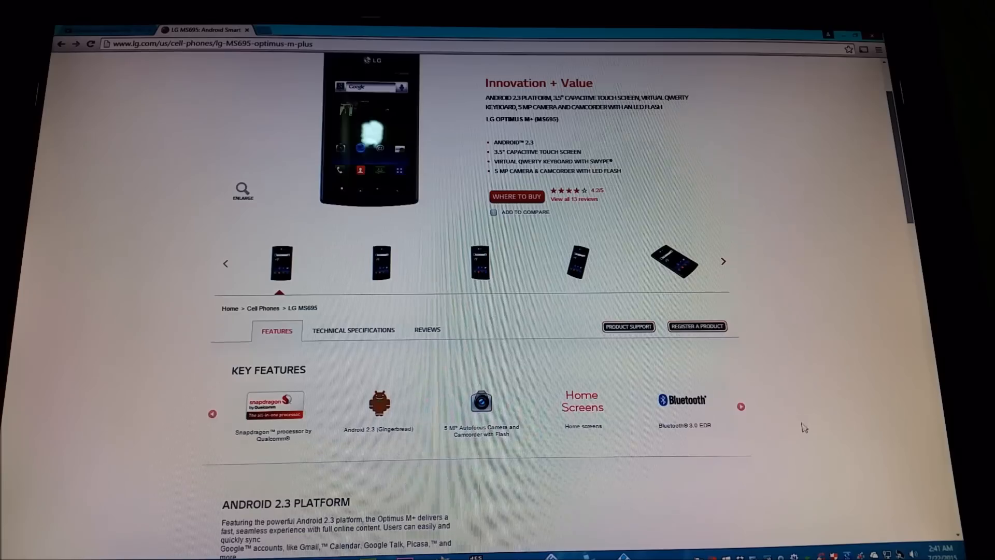
{"action": "mouse_move", "coordinate": [628, 327]}
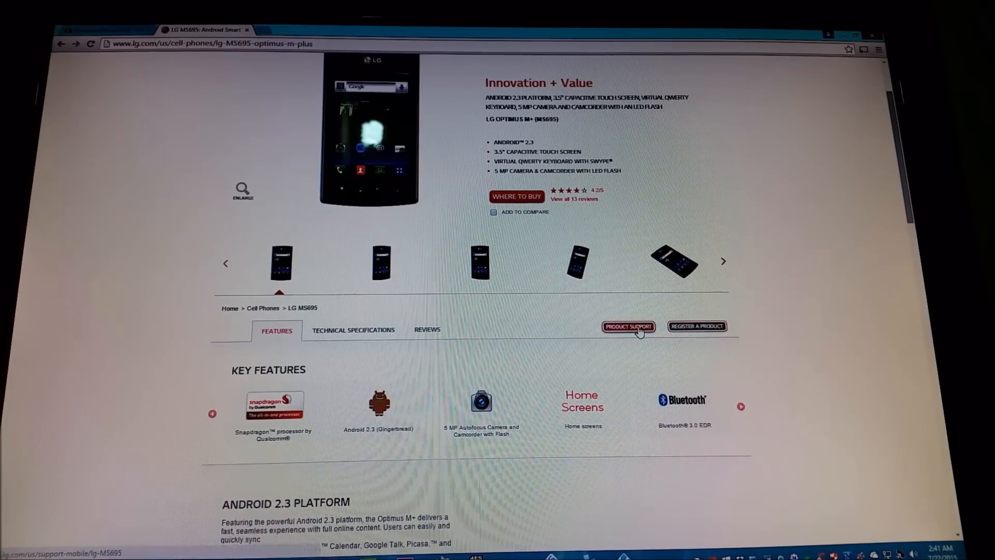
{"action": "left_click", "coordinate": [628, 327]}
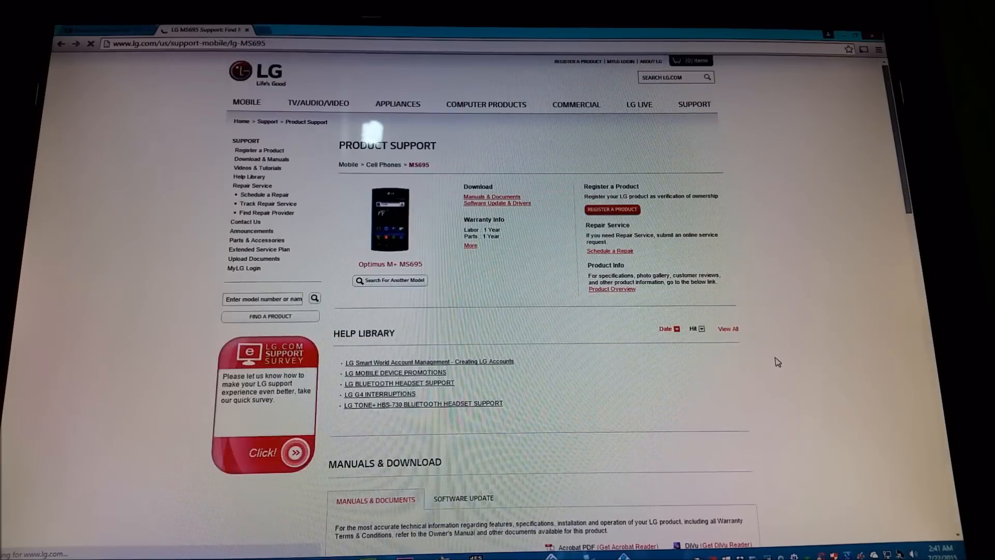
{"action": "scroll", "scroll_direction": "down", "scroll_amount": 3}
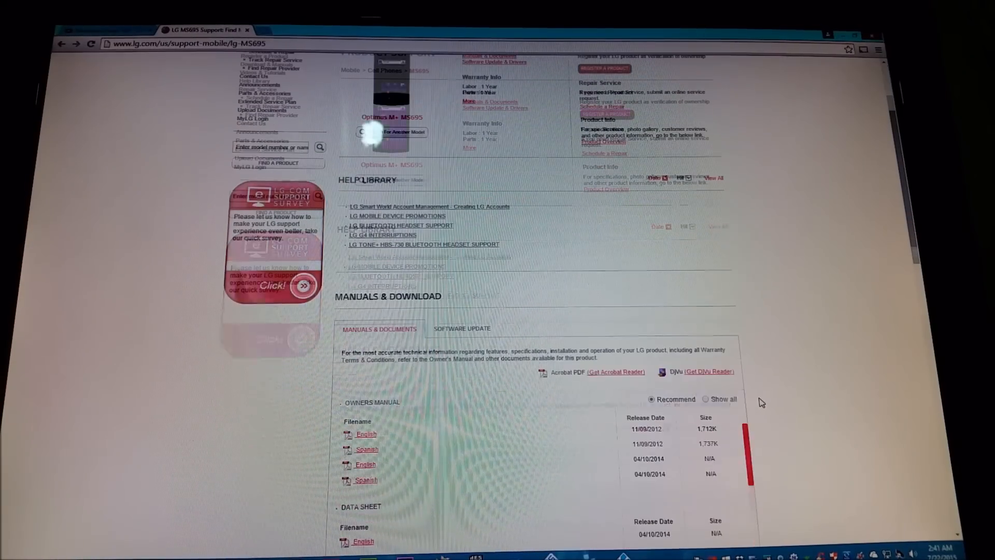
{"action": "scroll", "scroll_direction": "down", "scroll_amount": 3}
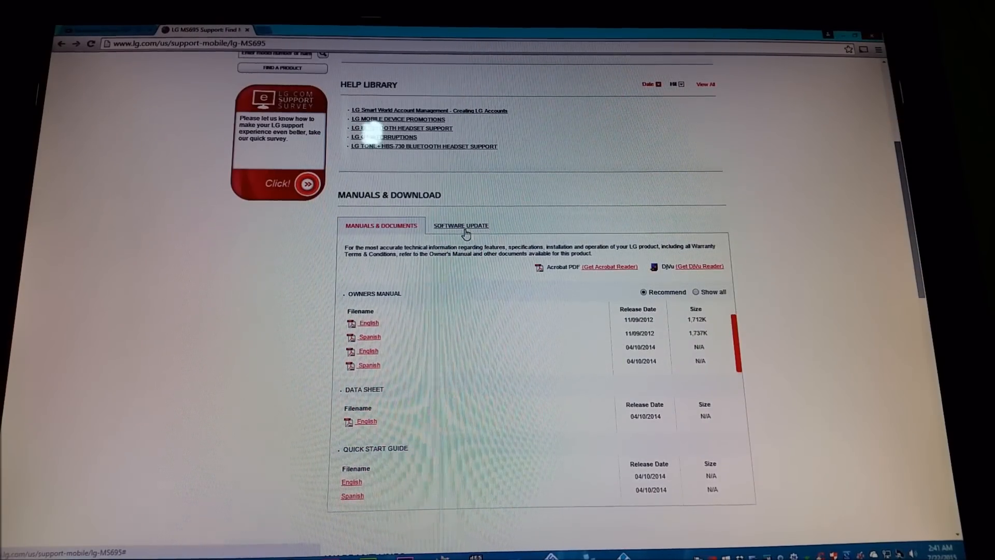
Download the LG Mobile Support Tool from the Software Update instructions and run LGMobileSupportTool.exe
{"action": "left_click", "coordinate": [460, 225]}
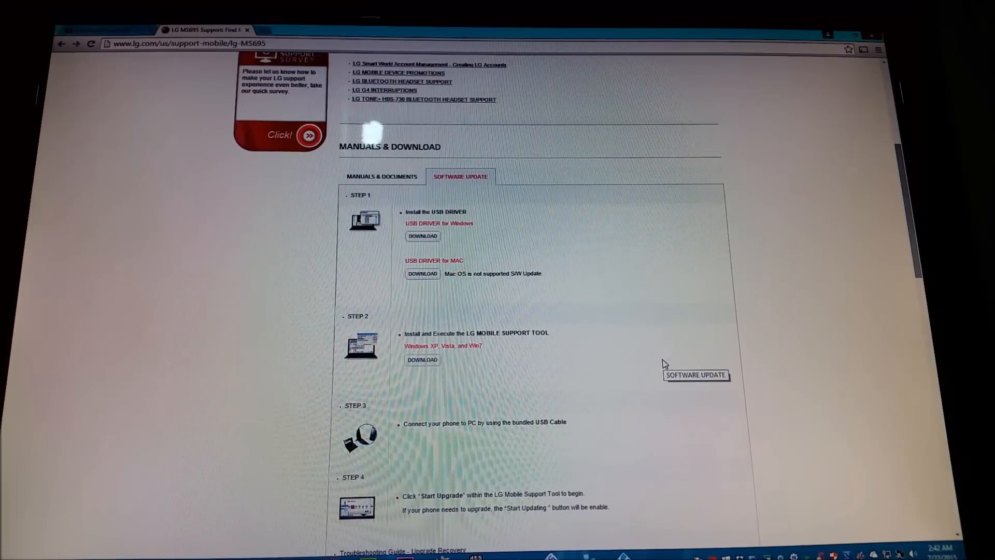
{"action": "mouse_move", "coordinate": [473, 332]}
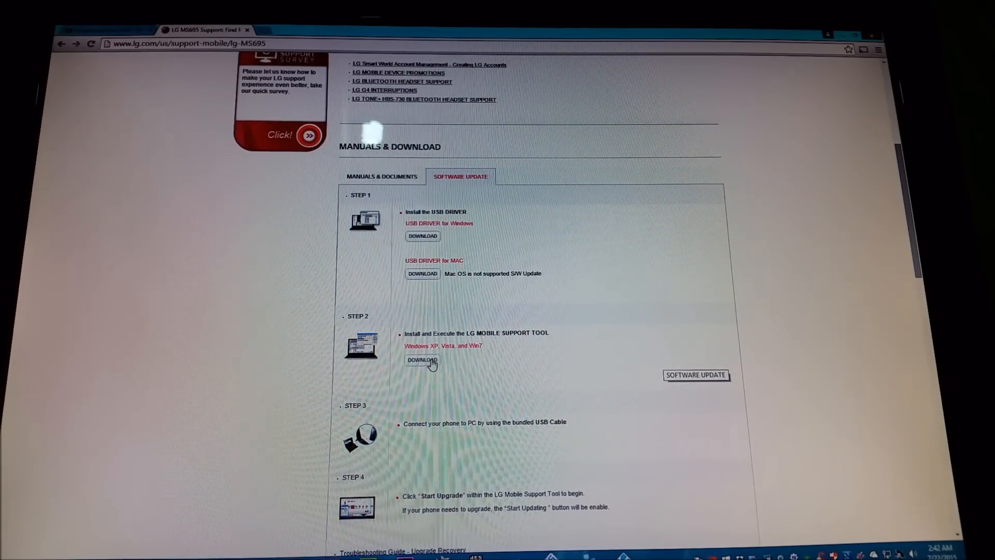
{"action": "left_click", "coordinate": [421, 359]}
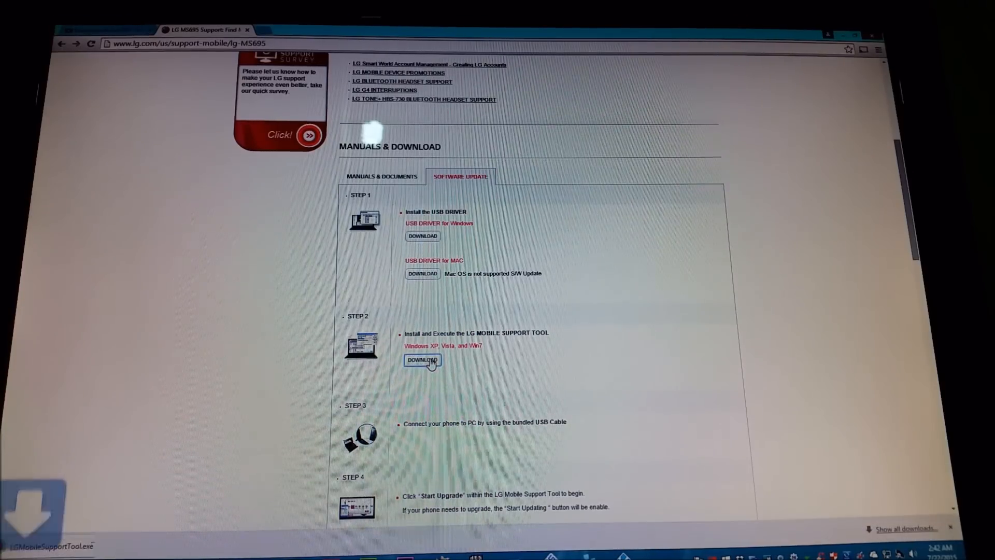
{"action": "left_click", "coordinate": [422, 360]}
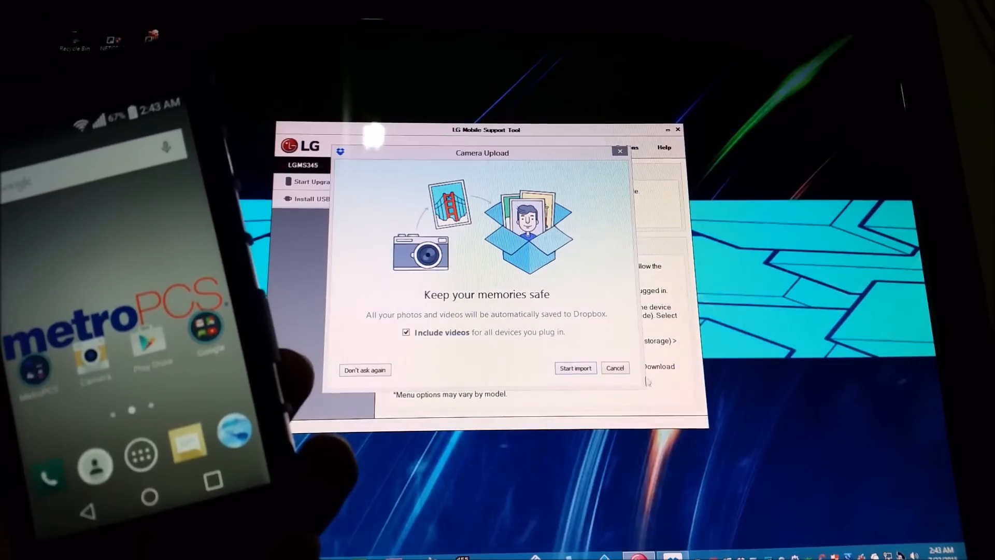
Cancel the Dropbox Camera Upload offer so the tool detects the LGMS345 phone
{"action": "left_click", "coordinate": [614, 368]}
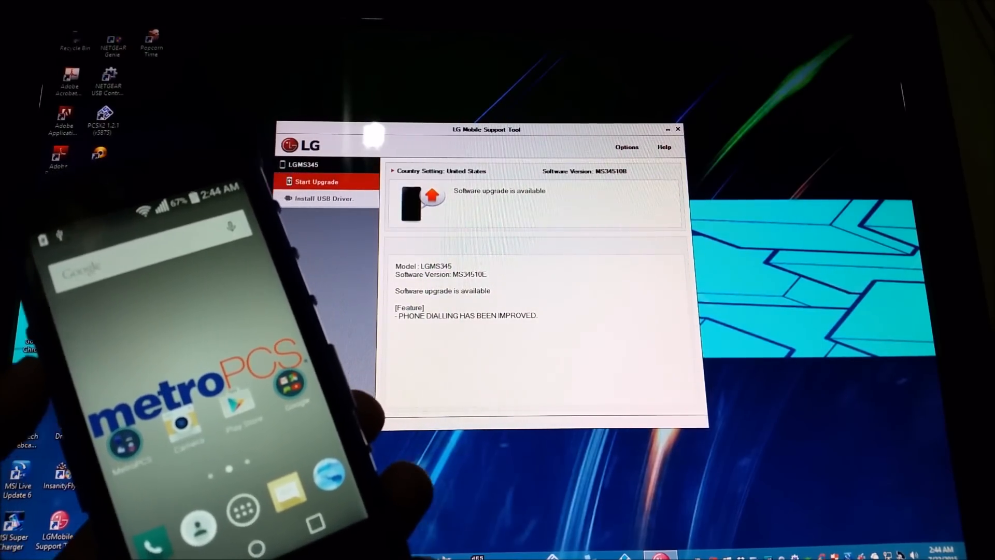
Start the upgrade from MS34510B to MS34510E, bringing up the data-loss warning
{"action": "left_click", "coordinate": [317, 181]}
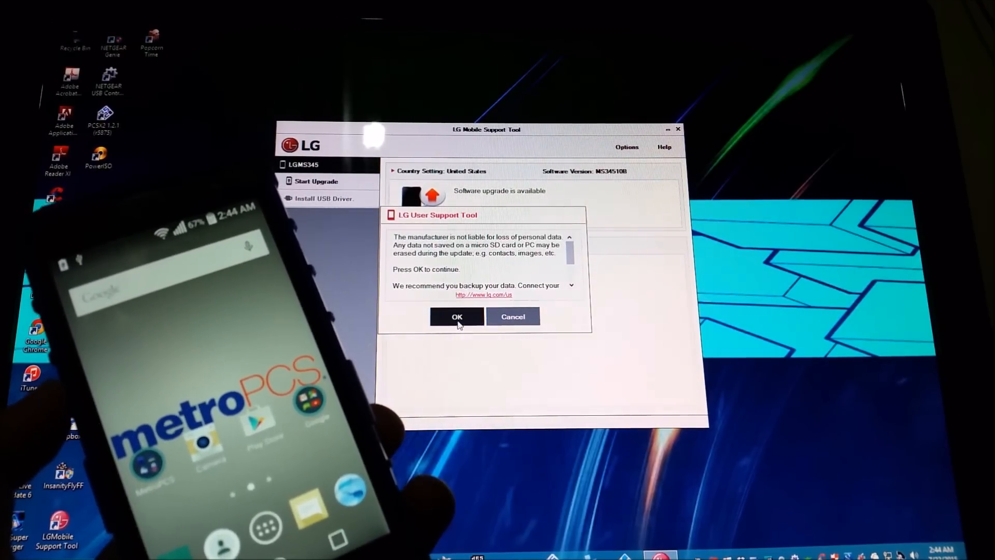
Confirm the data-loss warning and let the upgrade run until the phone restarts
{"action": "left_click", "coordinate": [456, 317]}
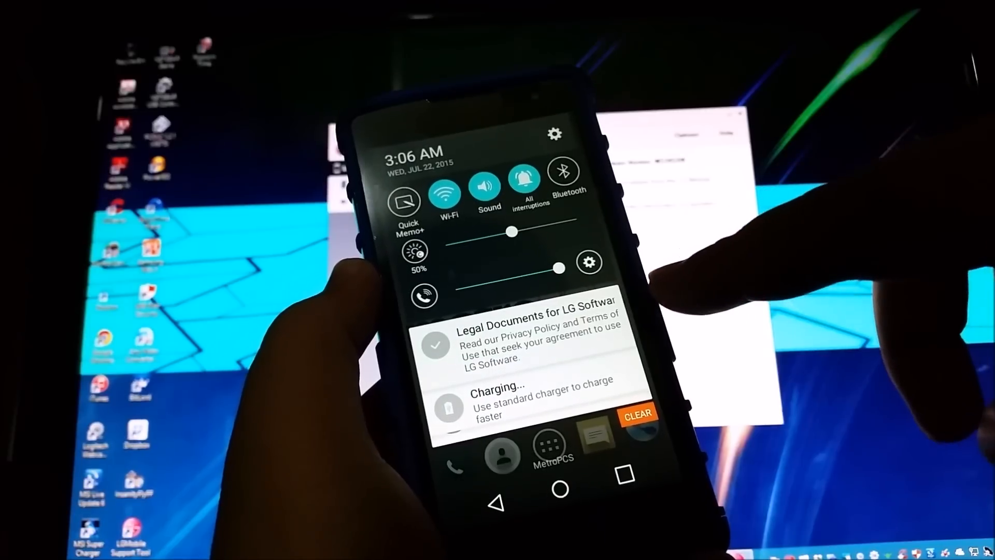
Accept the LG Software legal documents from the notification
{"action": "left_click", "coordinate": [539, 343]}
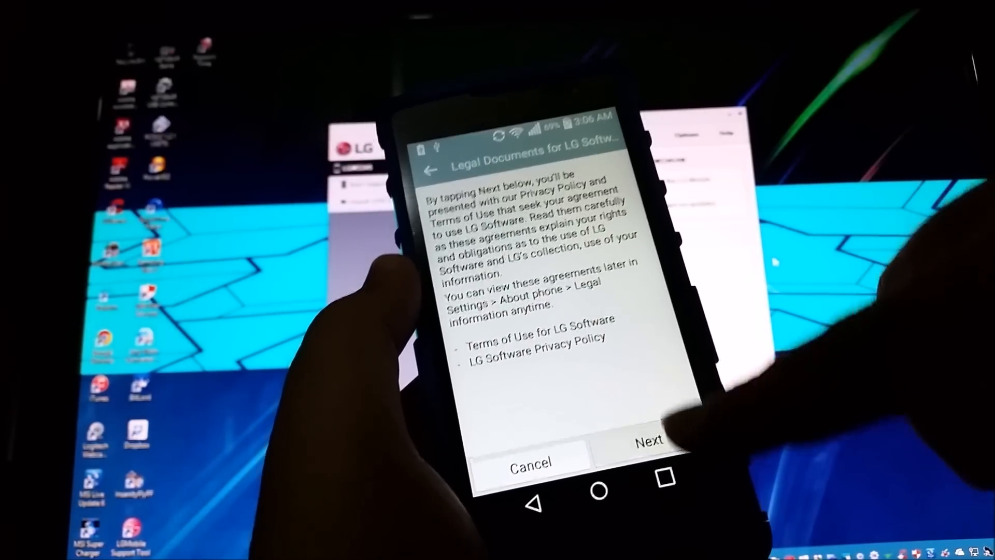
{"action": "left_click", "coordinate": [647, 442]}
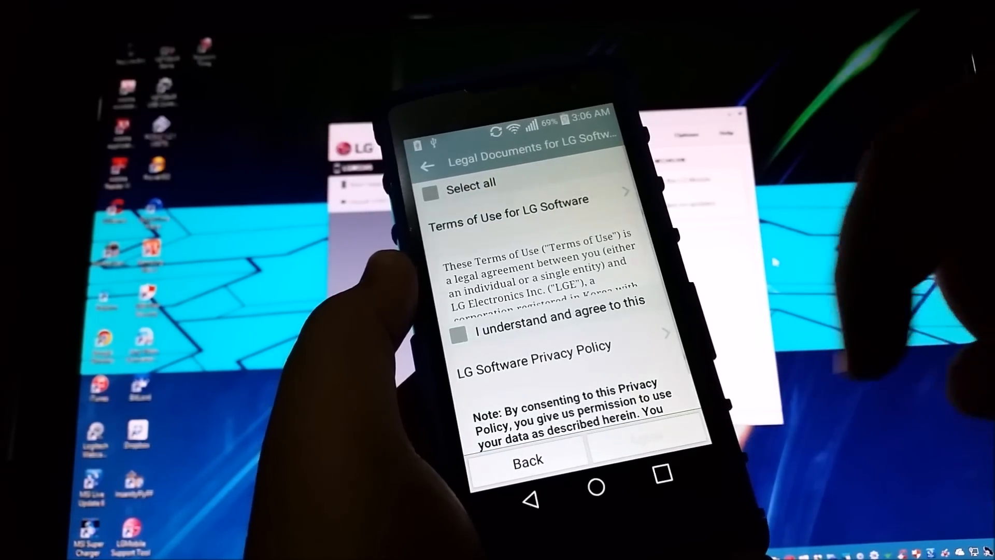
{"action": "left_click", "coordinate": [459, 335]}
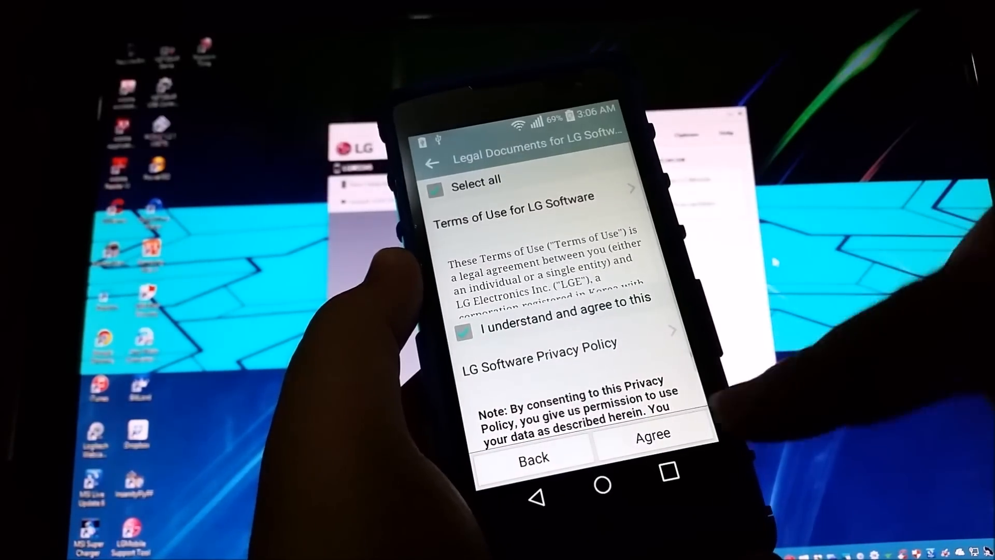
{"action": "left_click", "coordinate": [651, 433]}
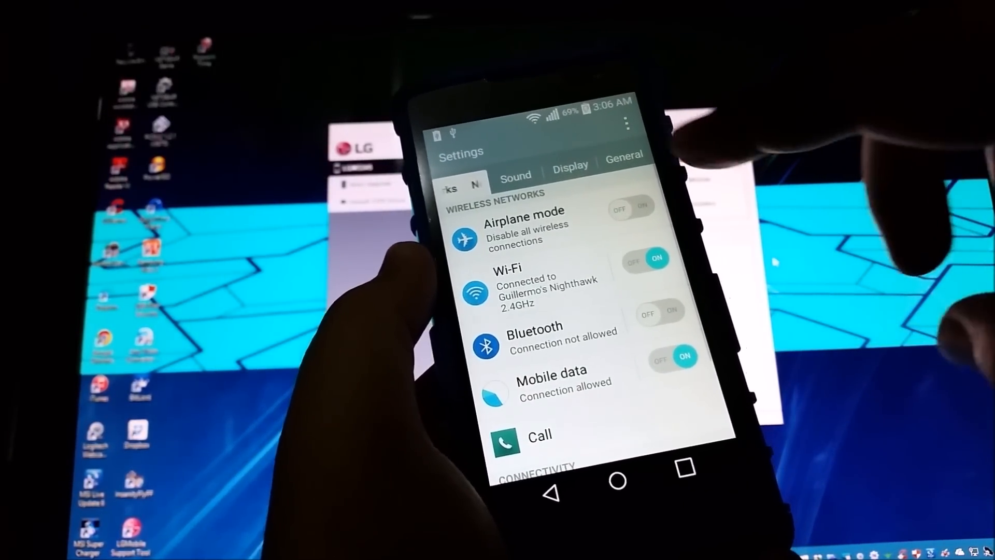
Show Software info under About phone: Android 5.1.1, software version MS34510e
{"action": "left_click", "coordinate": [624, 153]}
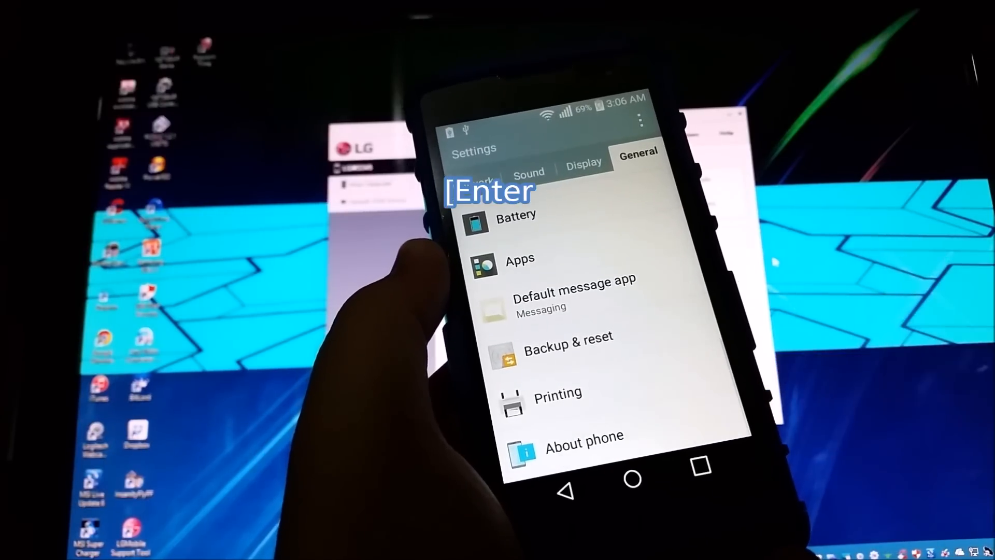
{"action": "left_click", "coordinate": [583, 436]}
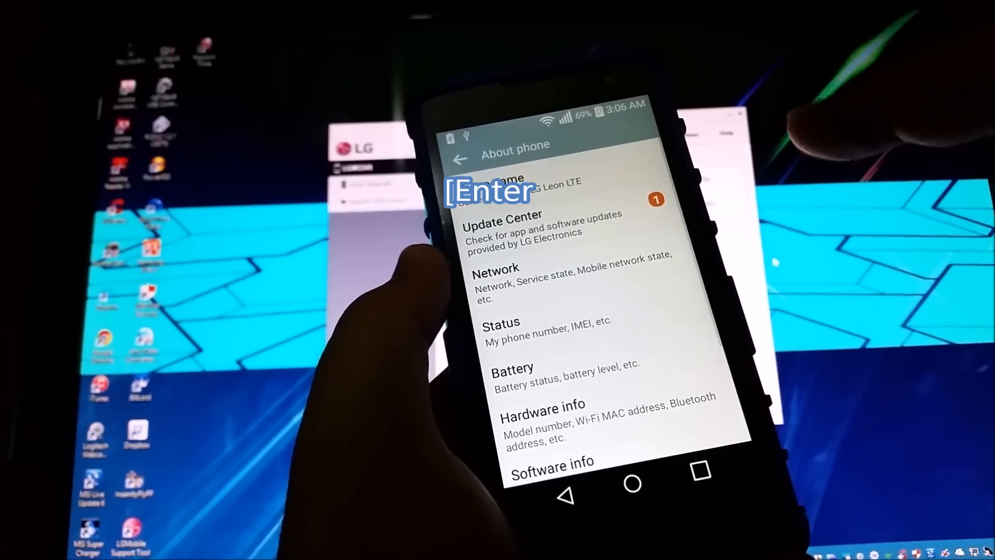
{"action": "scroll", "scroll_direction": "down", "scroll_amount": 3}
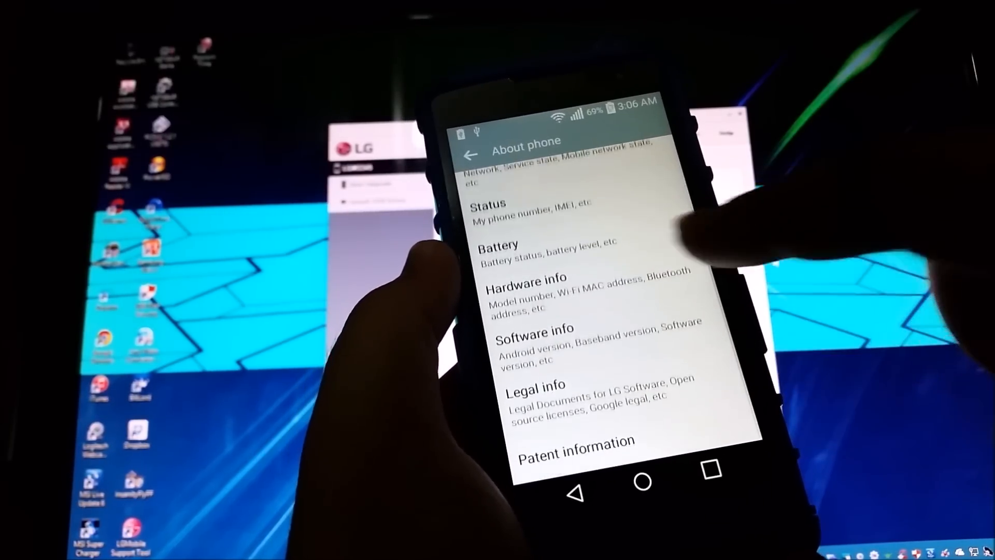
{"action": "left_click", "coordinate": [535, 329]}
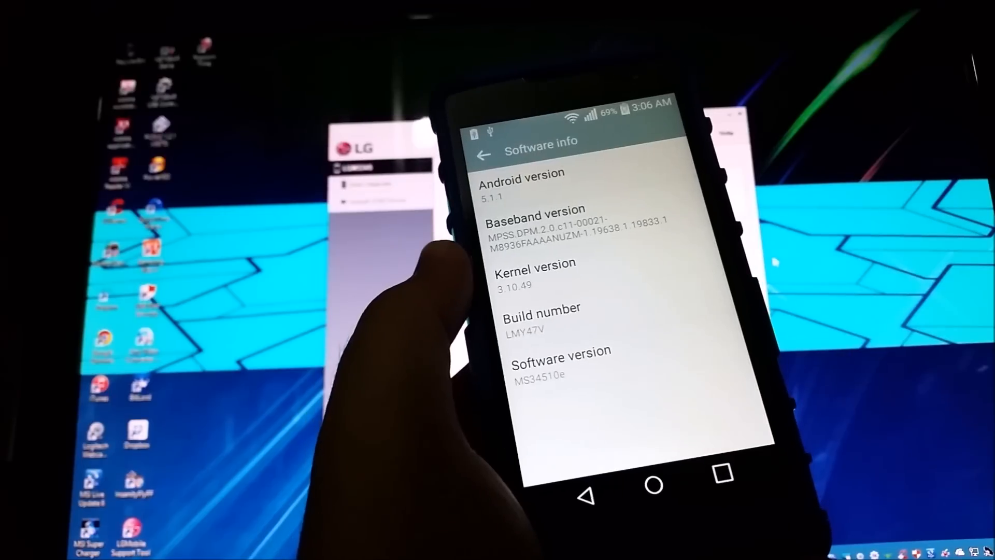